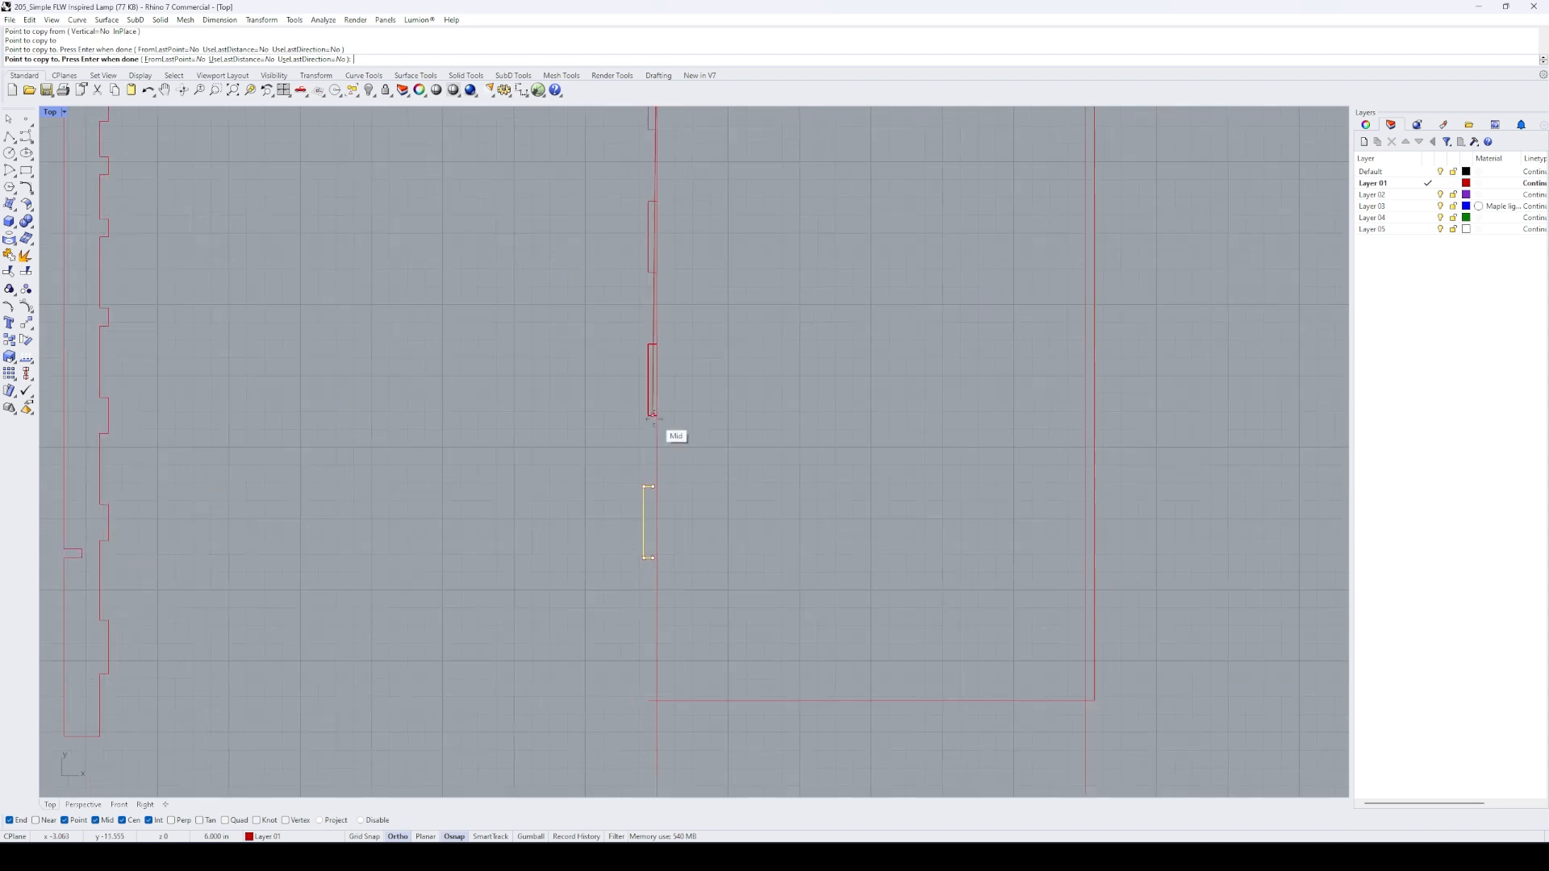
Step: Place the copy of the short yellow segment at the red outline's edge midpoint
left_click(655, 776)
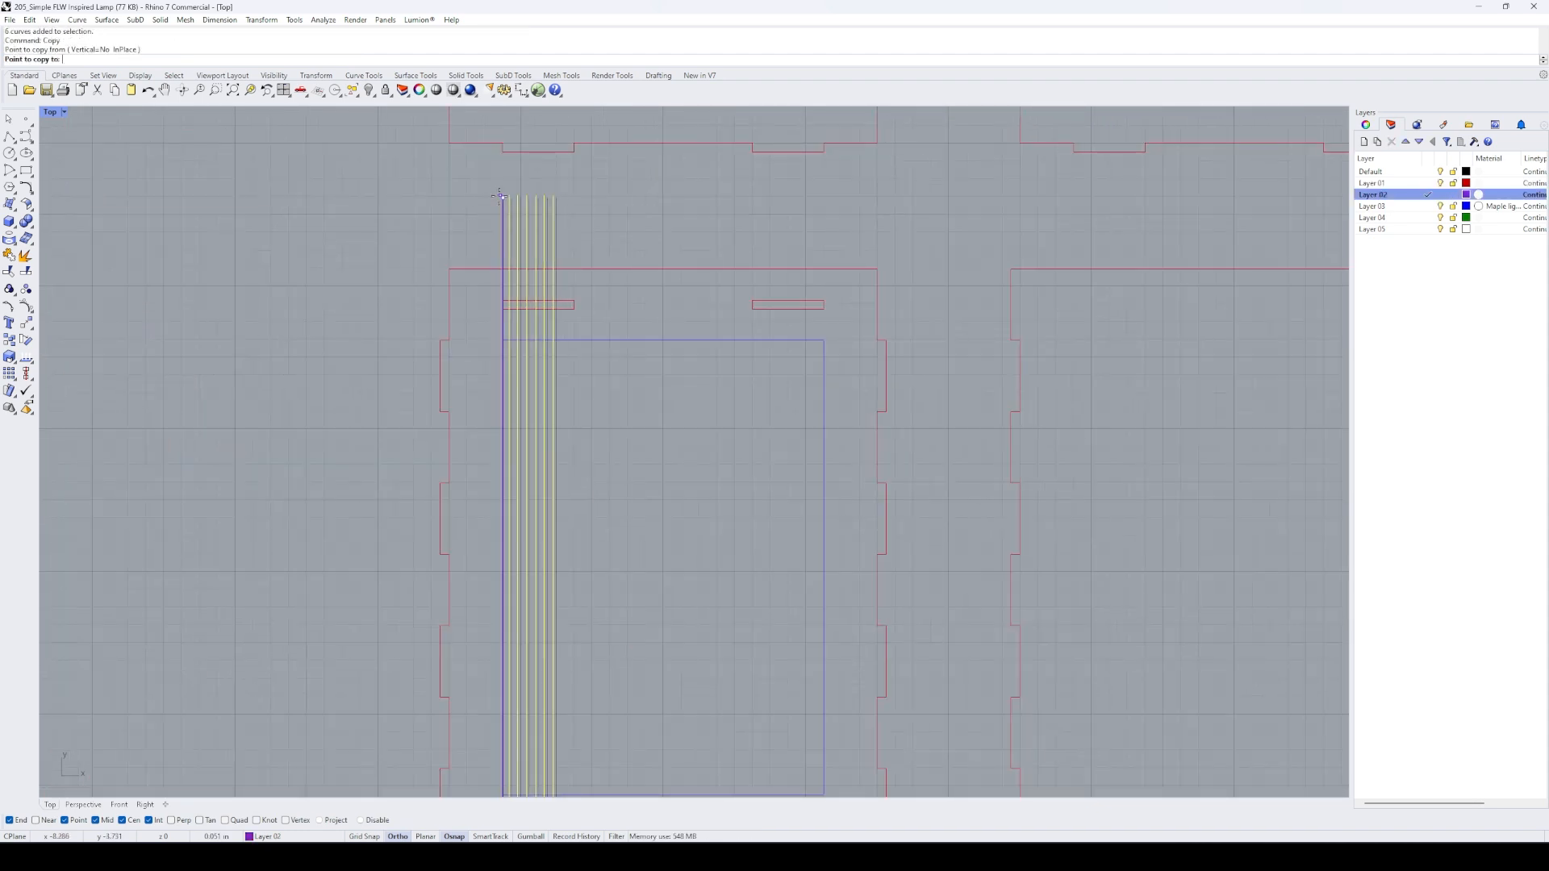
Step: Place the six copied vertical strip lines on the blue panel's left edge
left_click(725, 197)
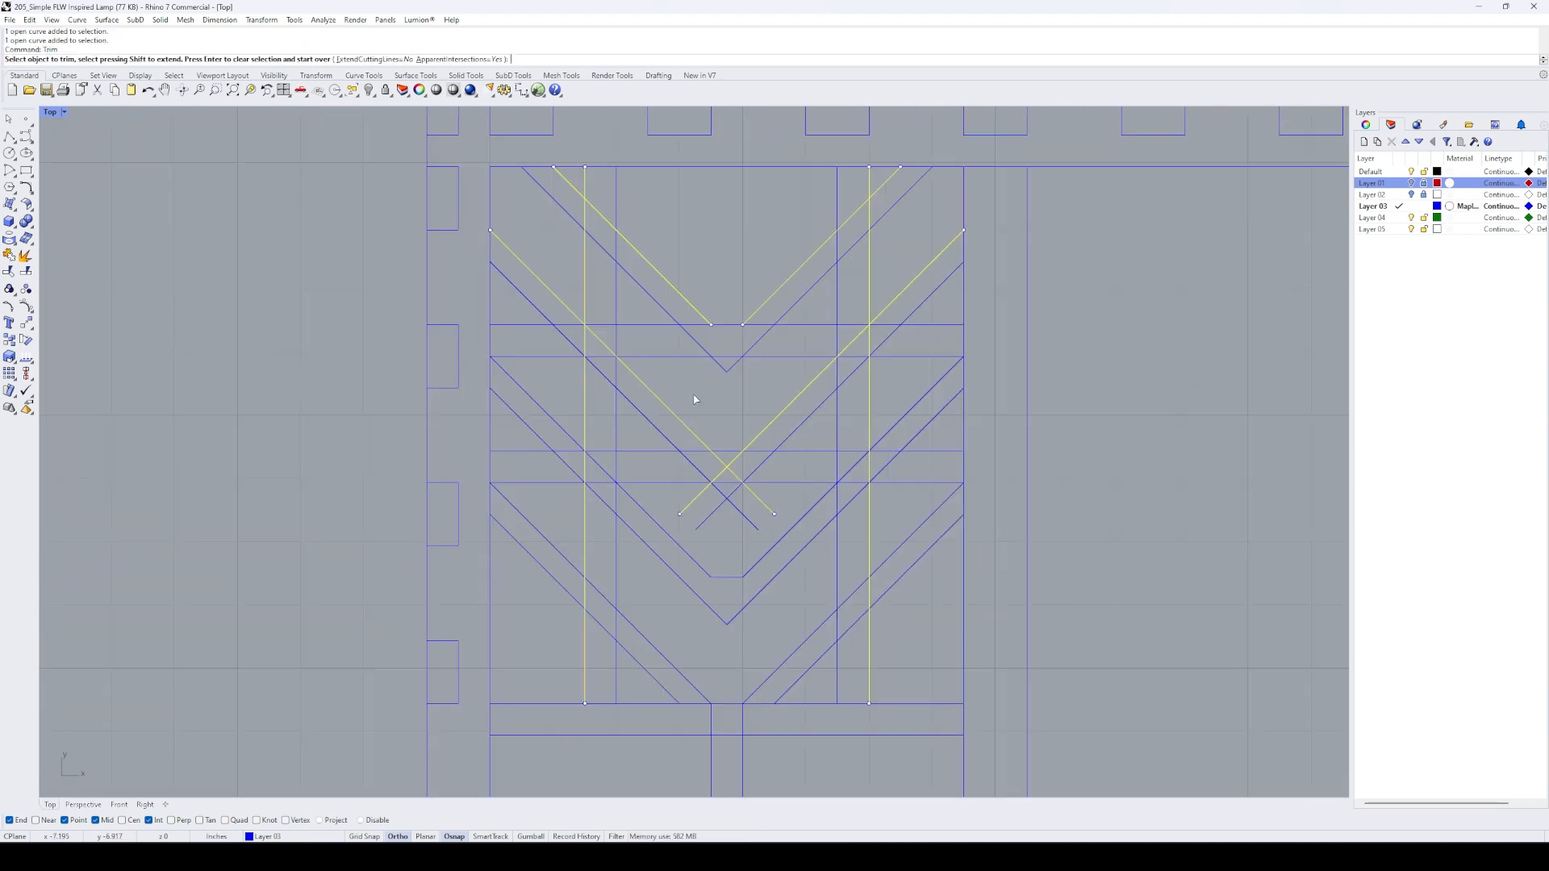
Step: Trim away an unwanted chevron line segment past its crossing edge
left_click(719, 357)
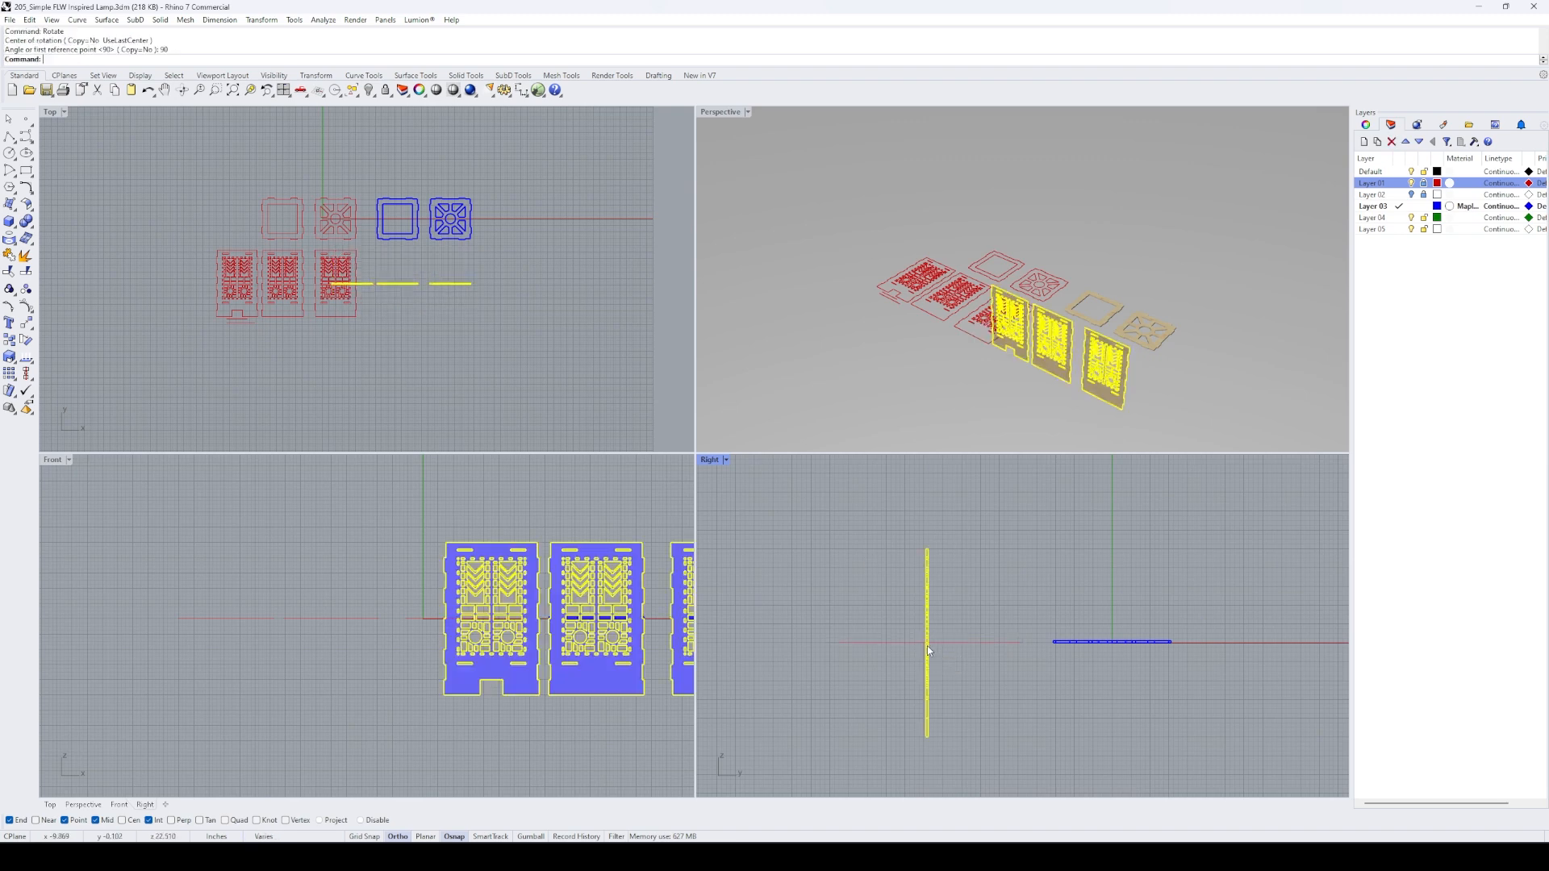
Step: Maximize the Perspective viewport to view the upright rotated panels
double_click(719, 111)
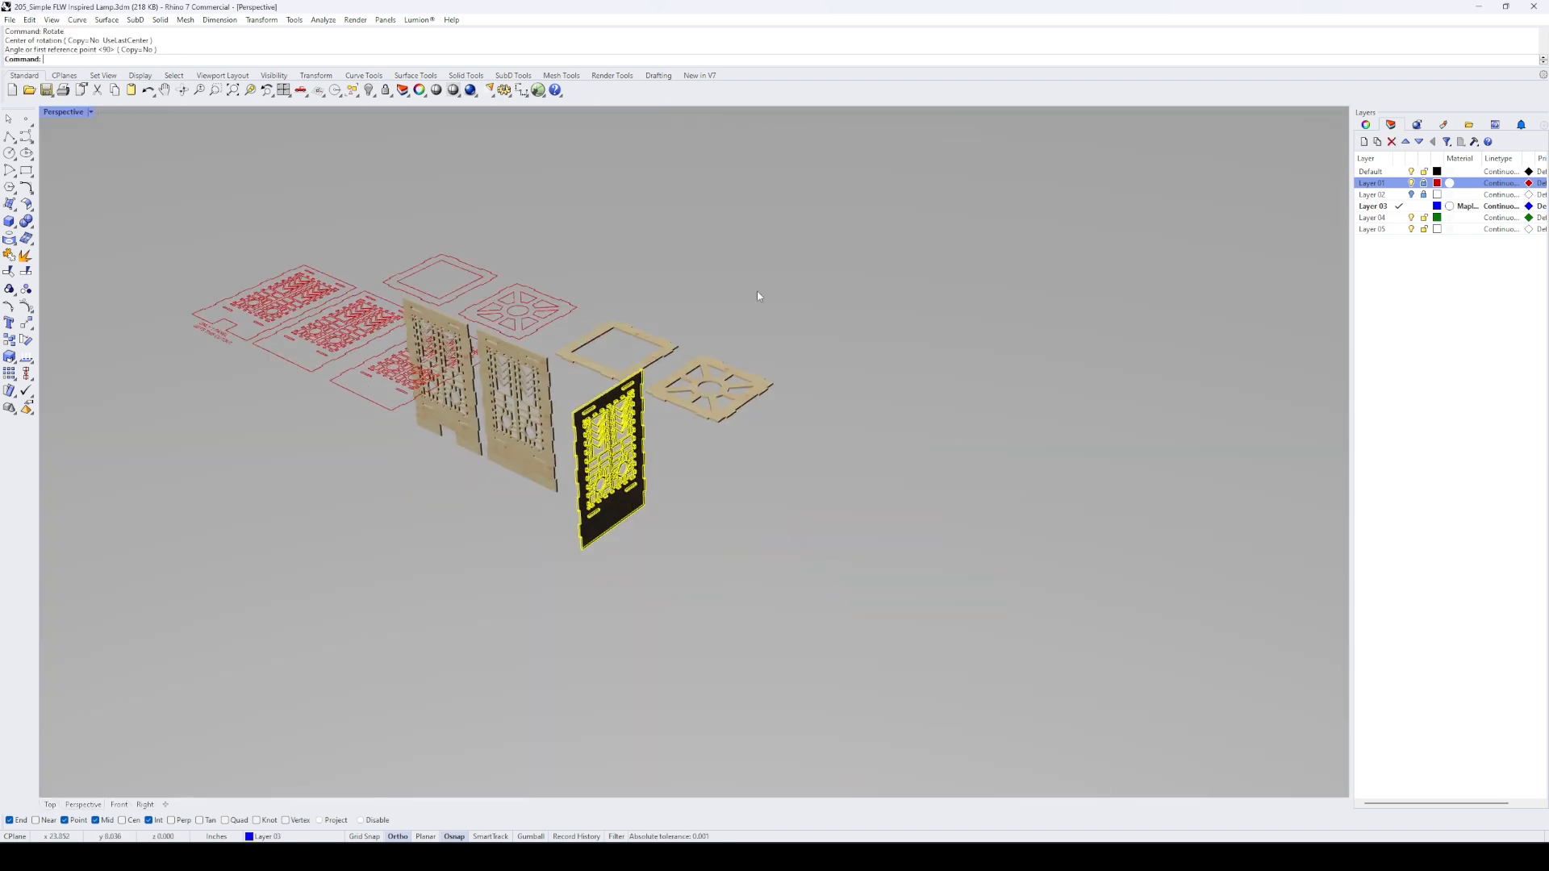